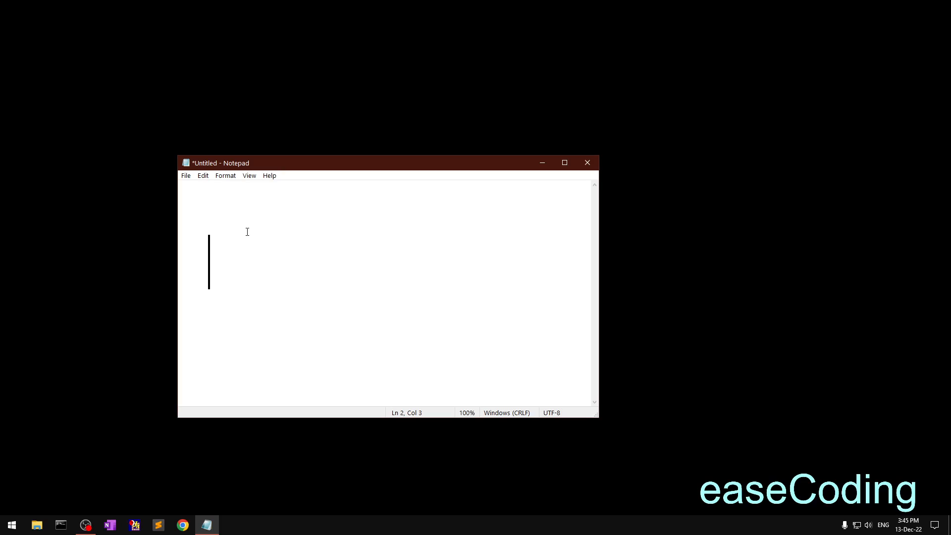
# Enter 4² using Alt+0178 for the superscript two, then start a new line.
pyautogui.write('4')
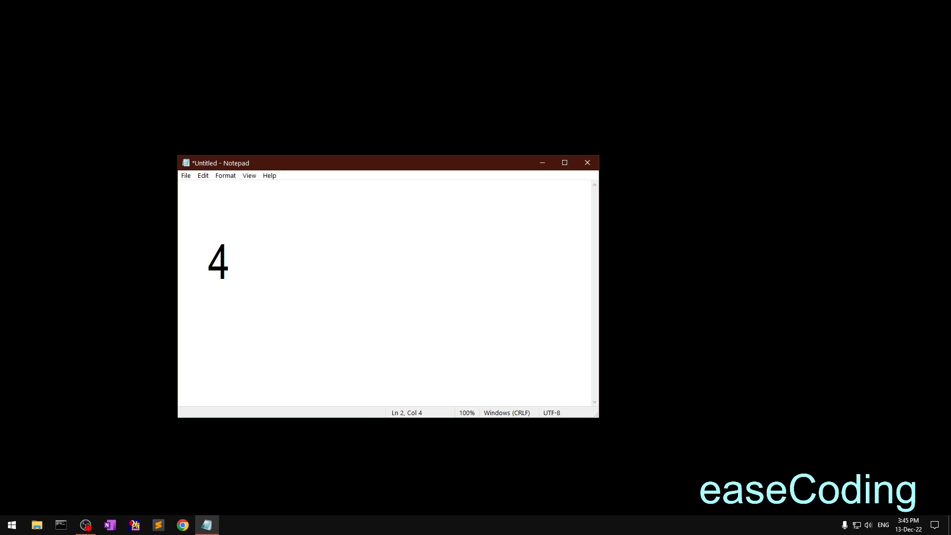
pyautogui.press('alt')
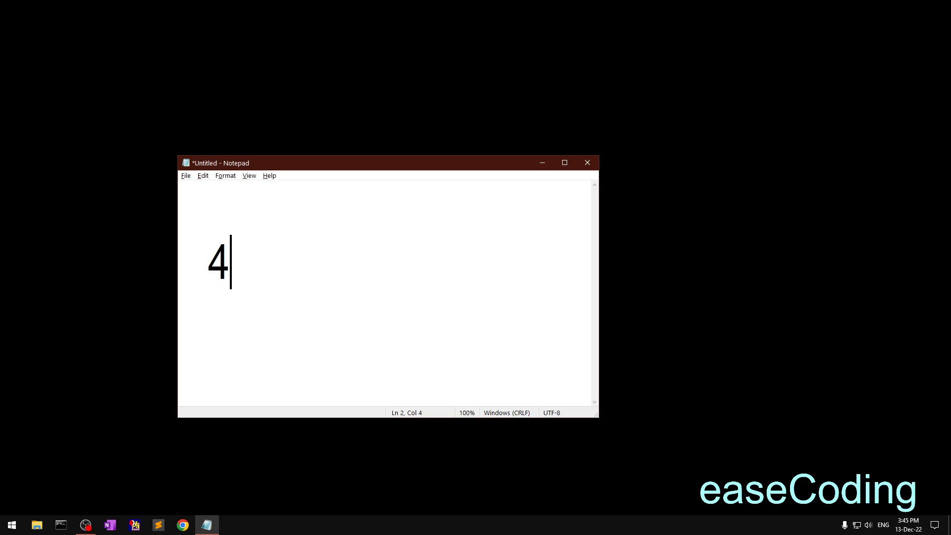
pyautogui.write('²')
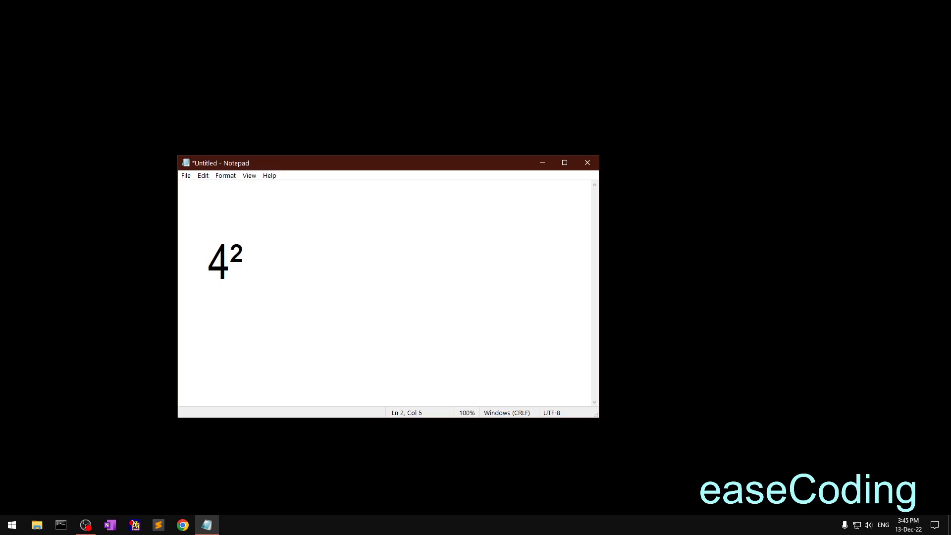
pyautogui.press('Enter')
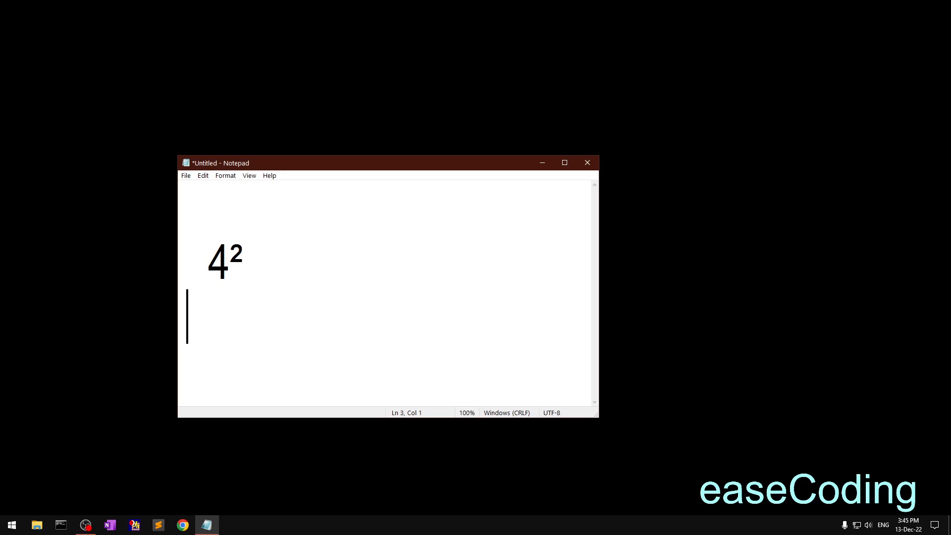
# Enter 5³ using Alt+0179 on the second line and return to the empty first line.
pyautogui.write('5')
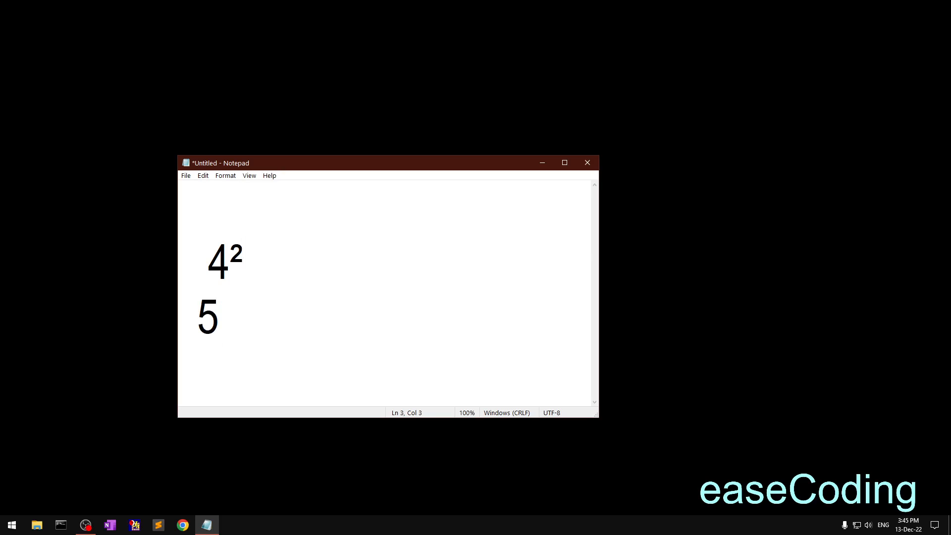
pyautogui.click(208, 318)
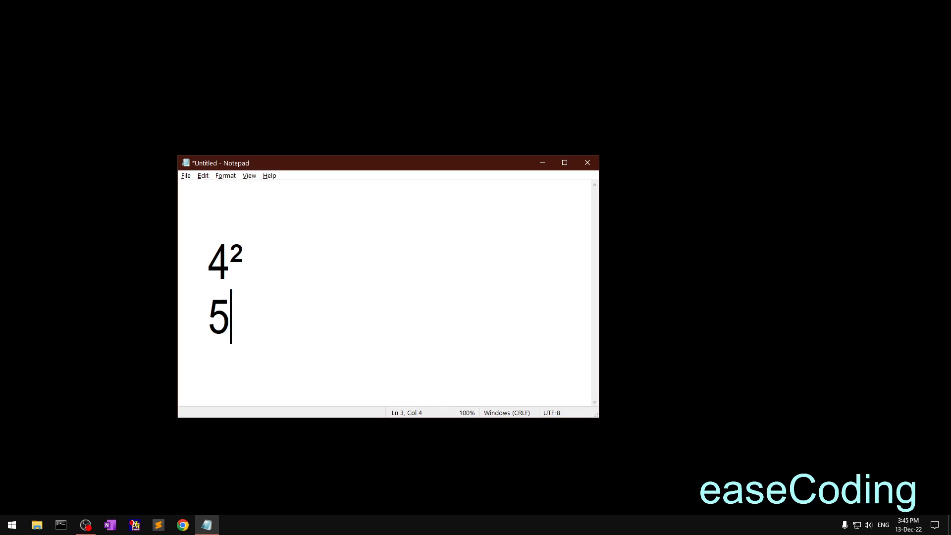
pyautogui.write('³')
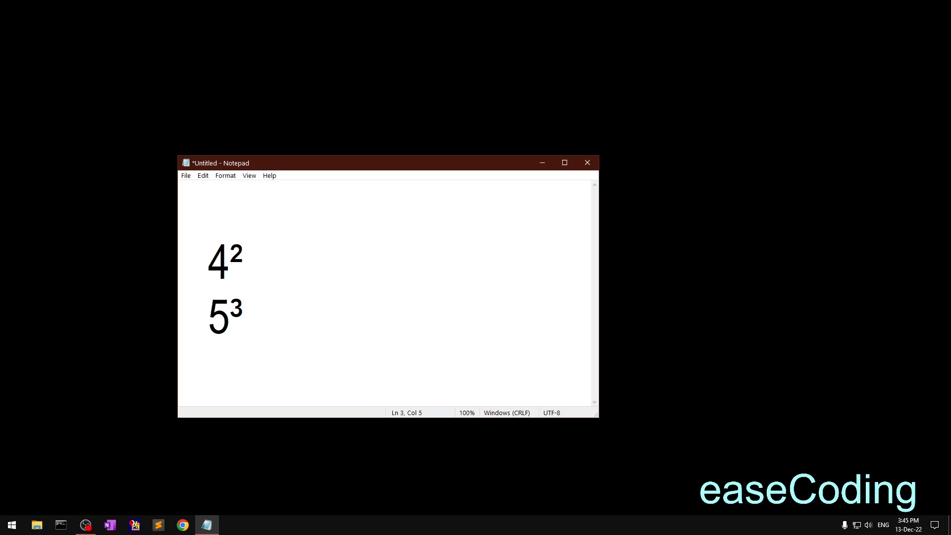
pyautogui.click(265, 210)
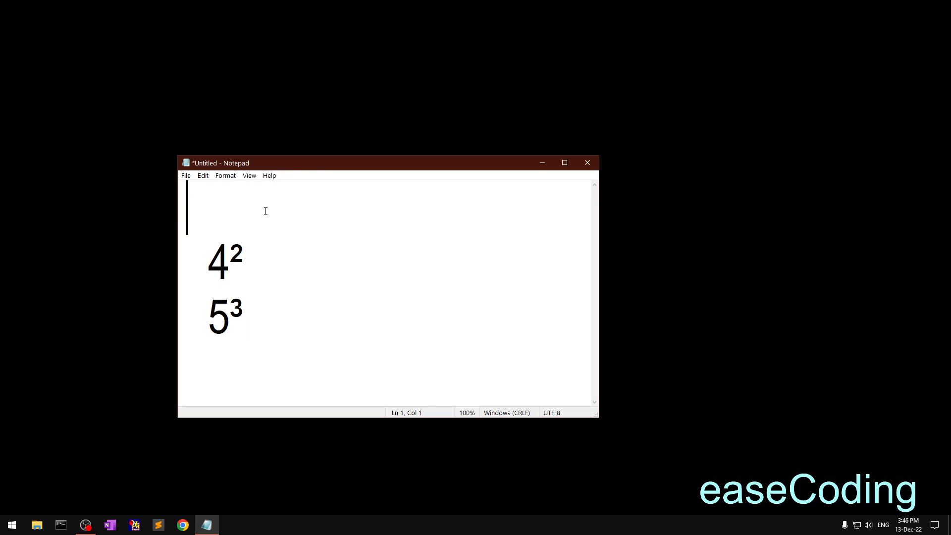
# Write the label 'ALT+0178 square' on the first line and duplicate it below.
pyautogui.write('ALT')
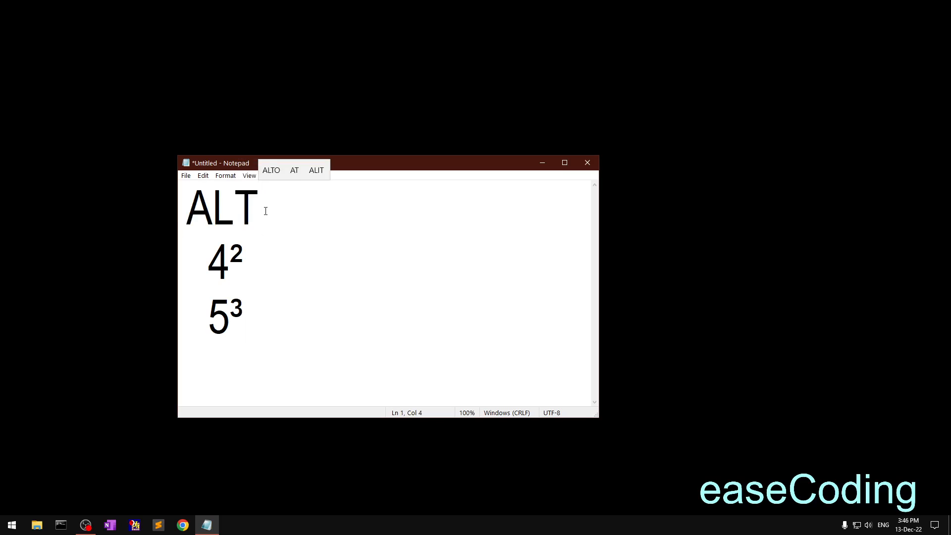
pyautogui.write('+')
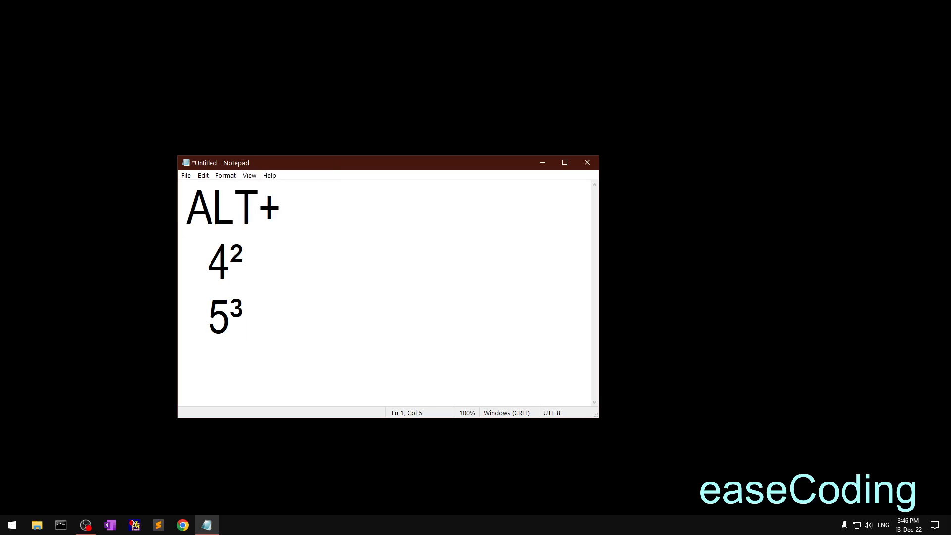
pyautogui.write('0178 squa')
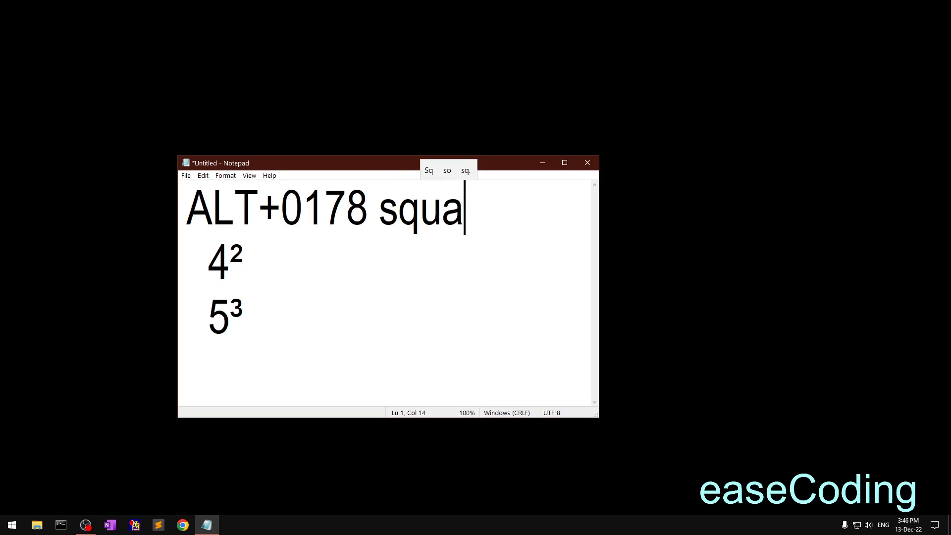
pyautogui.write('re')
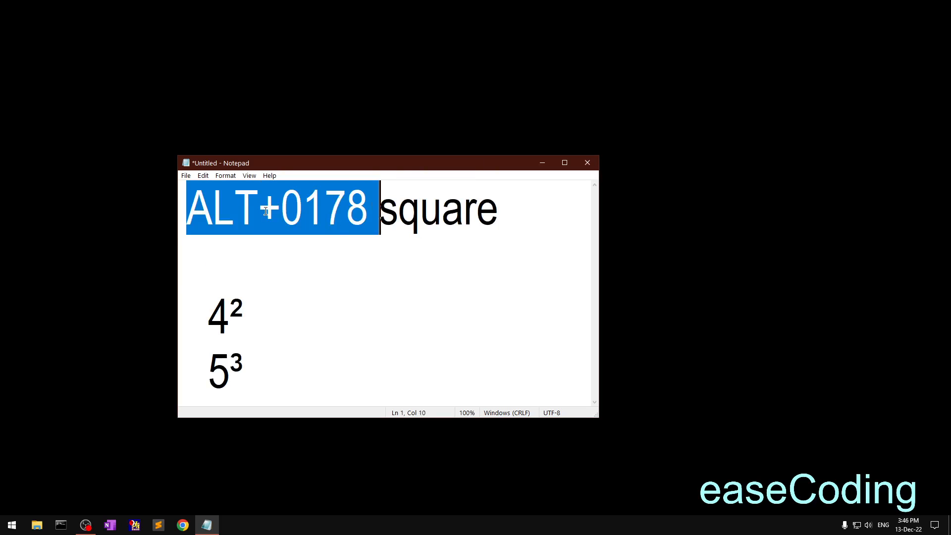
pyautogui.click(498, 207)
pyautogui.write('ALT+0178 square')
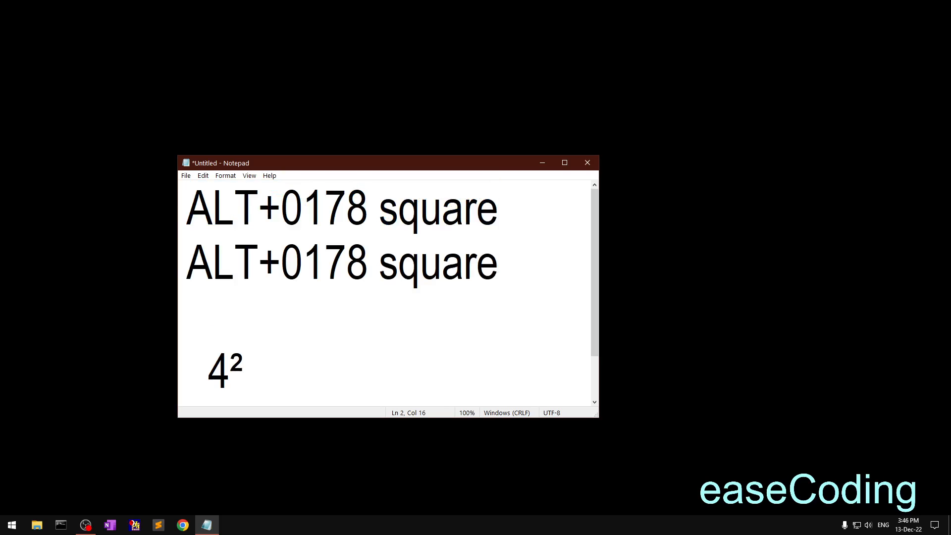
pyautogui.press('Backspace')
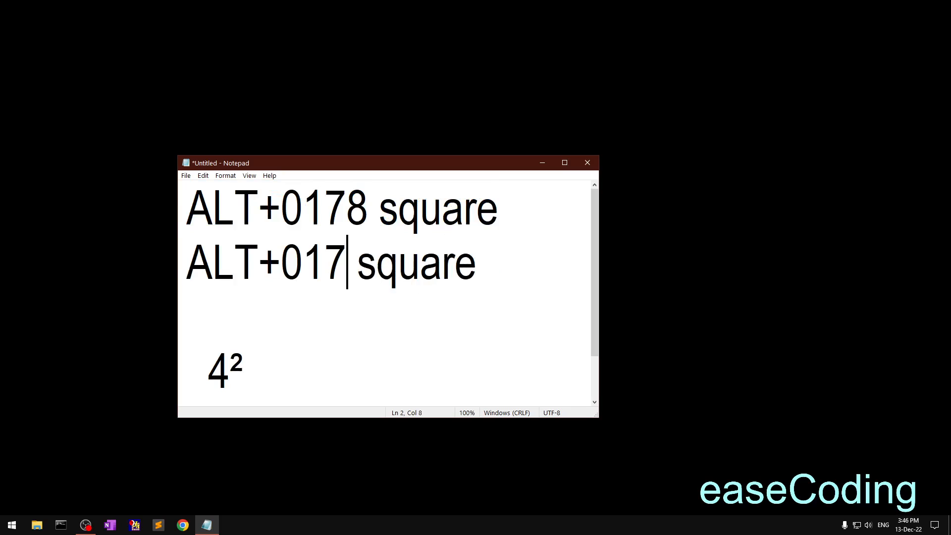
# Edit the copies to read 'ALT+0179 Cude' and 'ALT+0180 square'.
pyautogui.write('9')
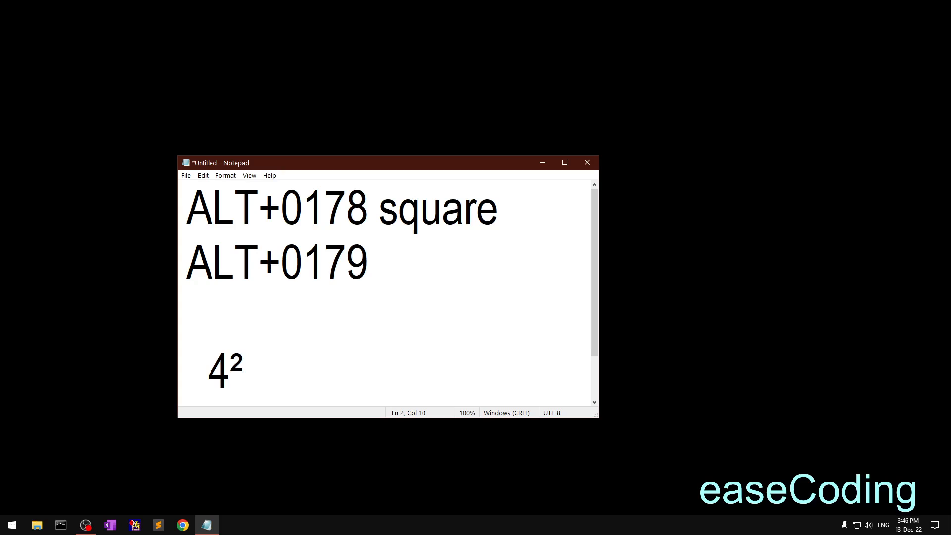
pyautogui.write('Cude')
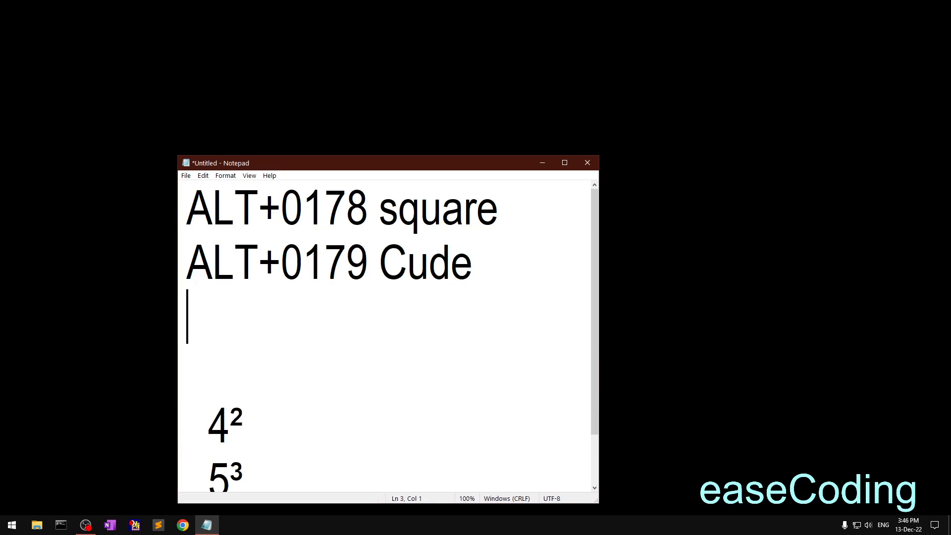
pyautogui.write('ALT+0178 square')
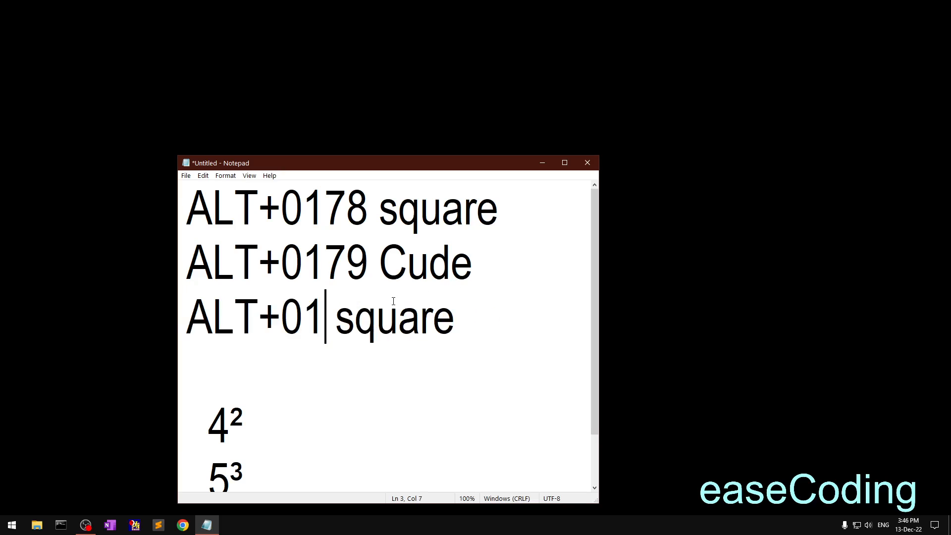
pyautogui.write('80')
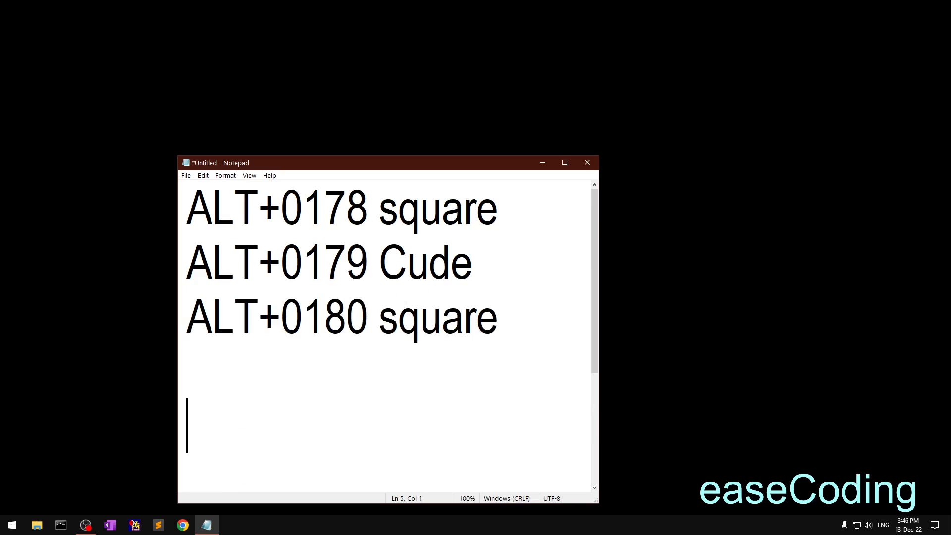
pyautogui.write('6')
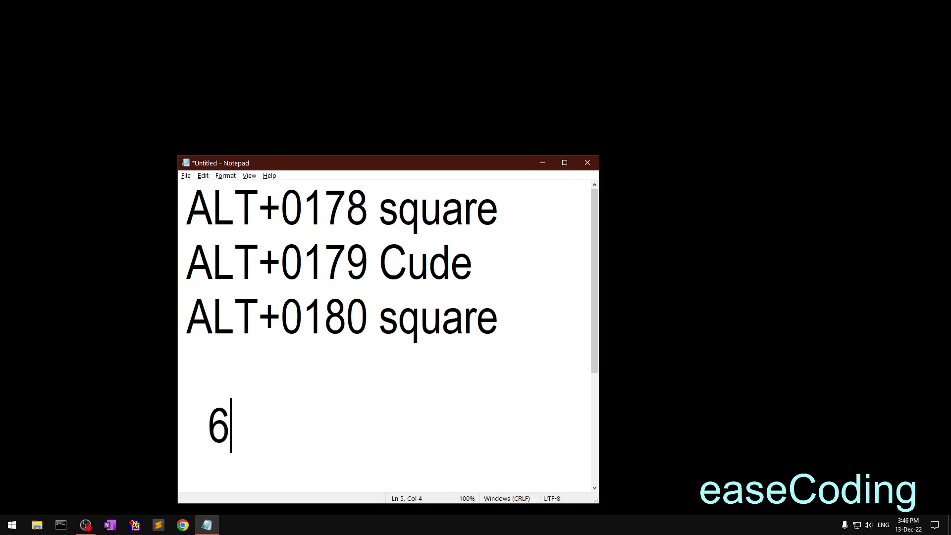
pyautogui.press('backspace')
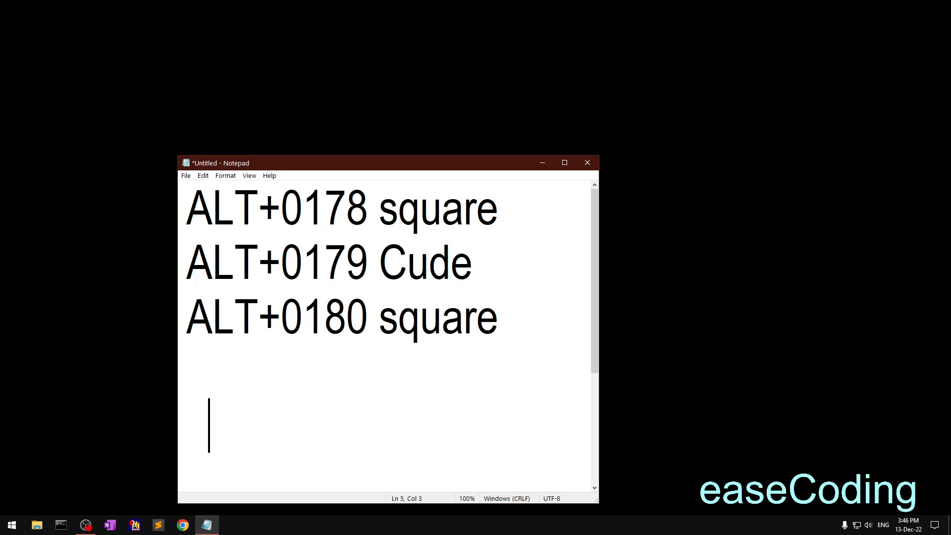
pyautogui.write('6')
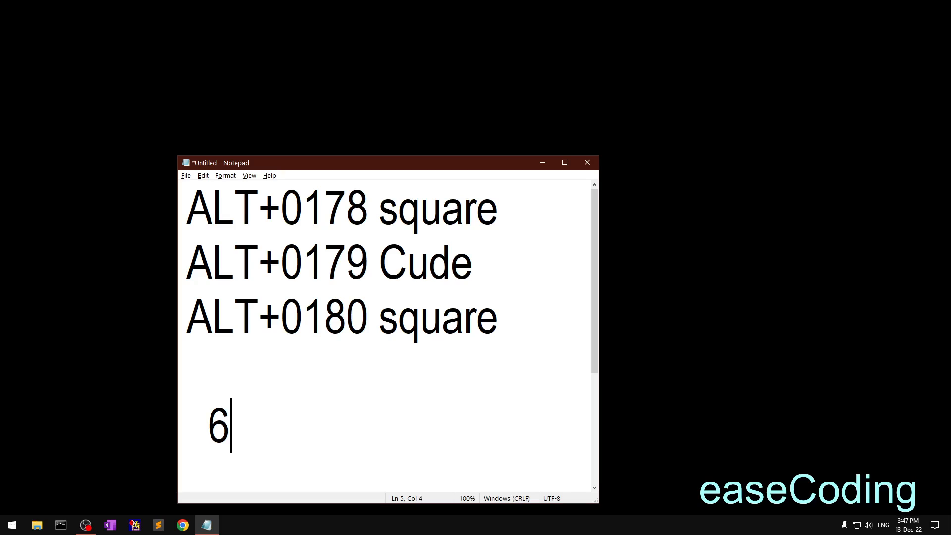
pyautogui.write('½')
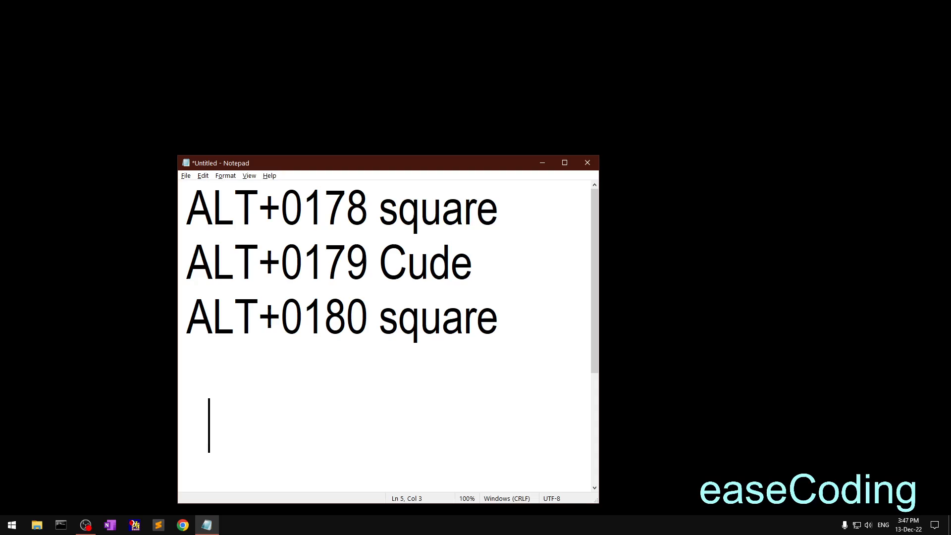
# Insert ½ with Alt+0189 and label it 'ALT + 0189' below the code list.
pyautogui.write('½')
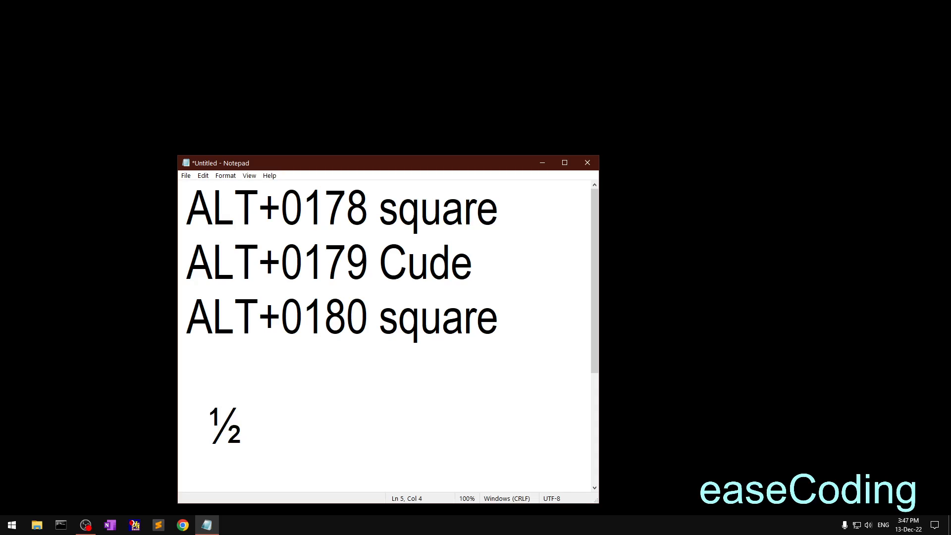
pyautogui.write('0189')
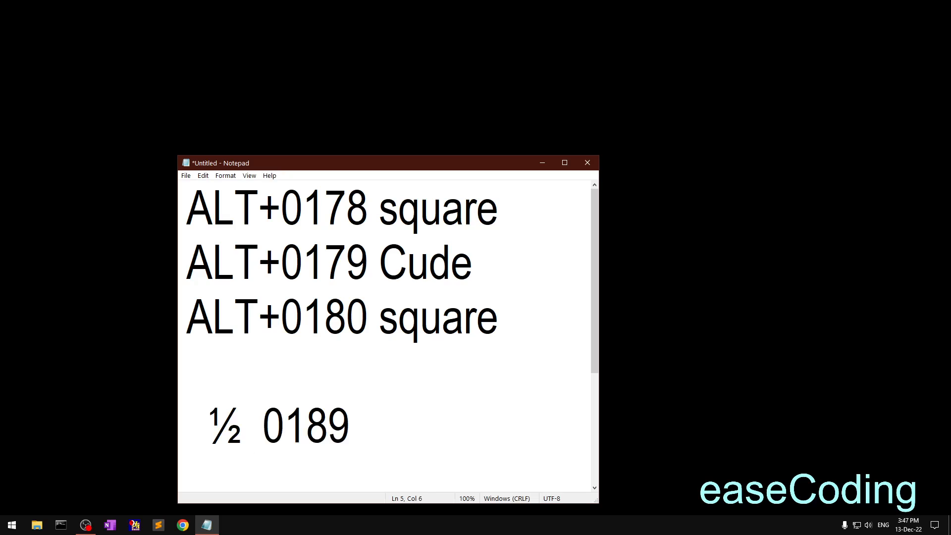
pyautogui.write('ALT +')
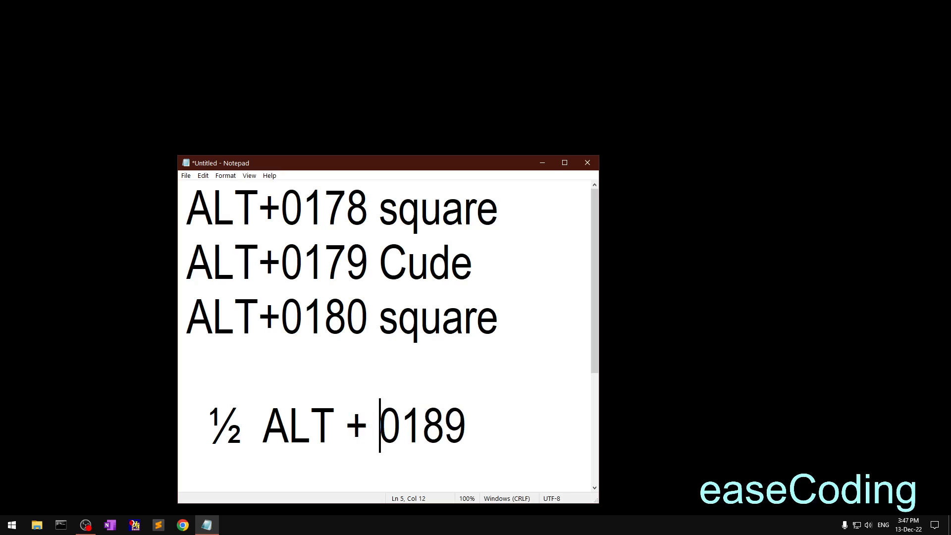
pyautogui.click(263, 423)
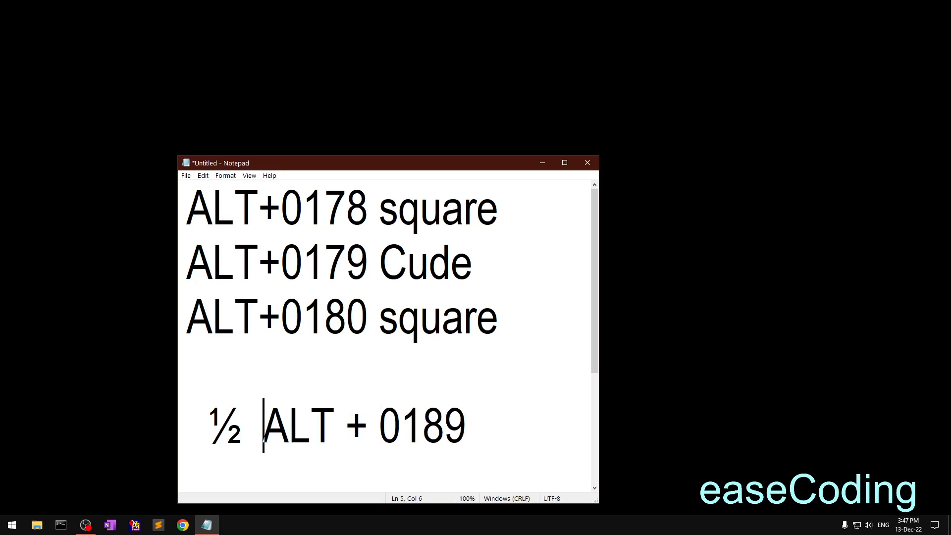
pyautogui.moveTo(626, 328)
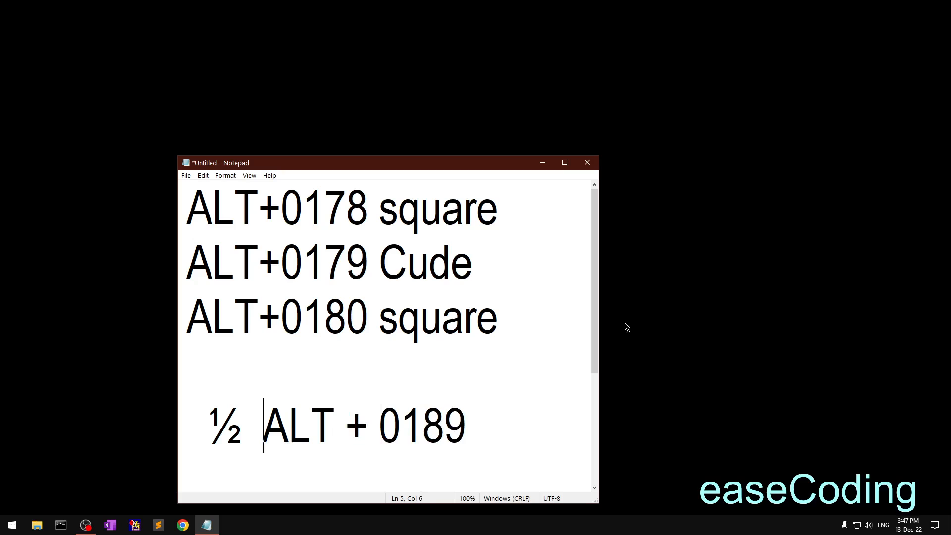
pyautogui.scroll(-3)
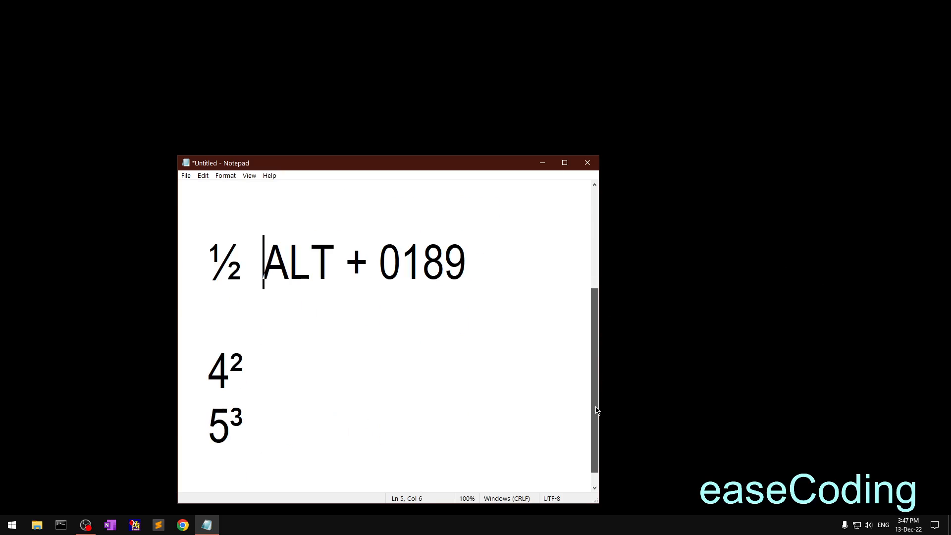